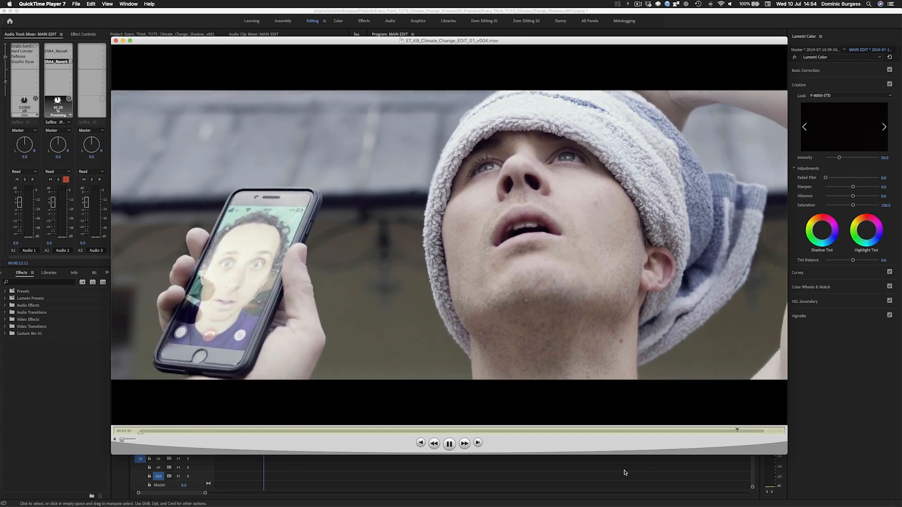
Play back the exported edit of the young man in the towel hat in QuickTime Player
click(449, 442)
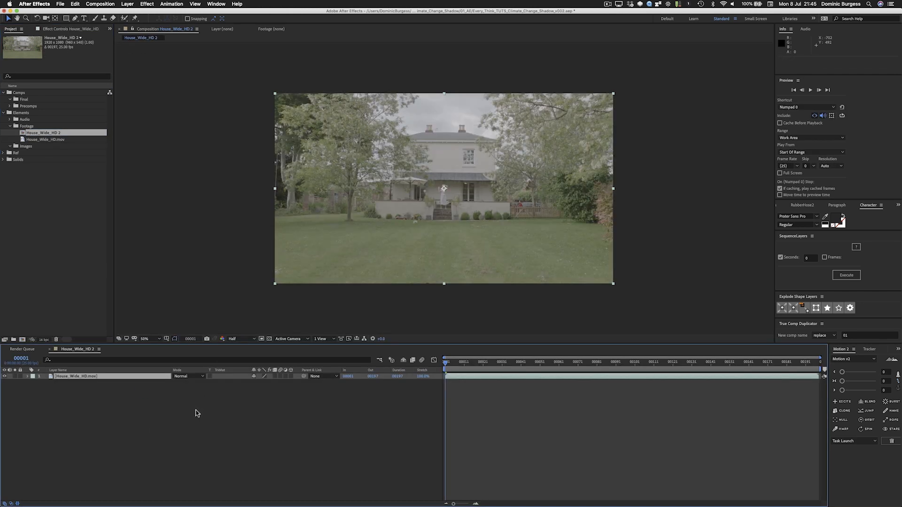
mouse_move(198, 417)
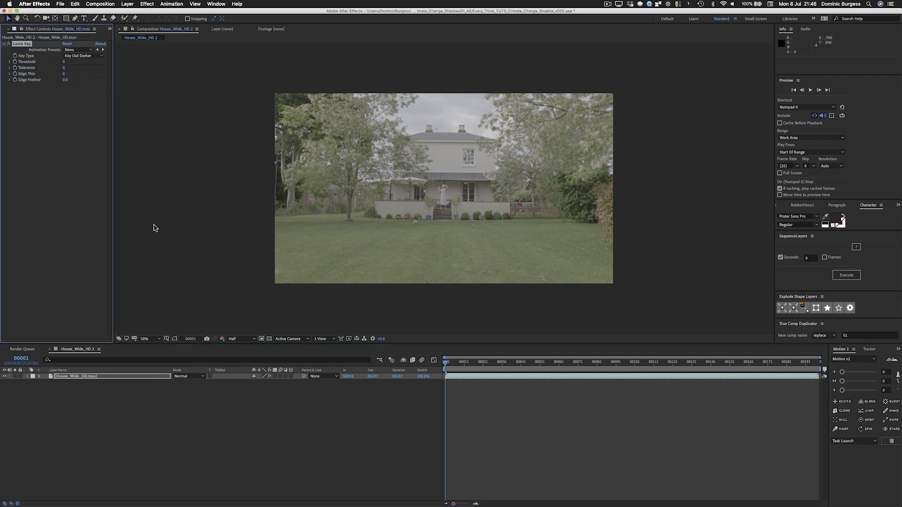
Luma-key out the darker sky on the masked house footage and search Pixabay for 'blue sky'
click(82, 56)
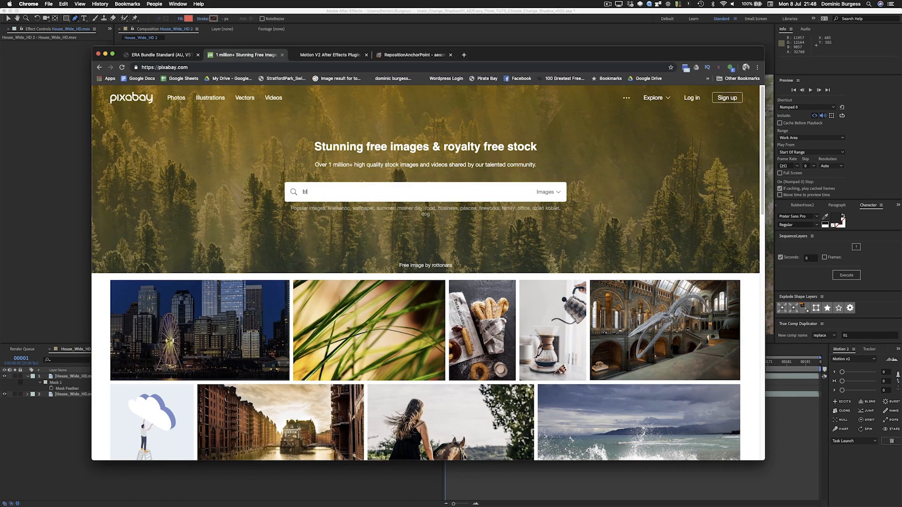
text(lue sky)
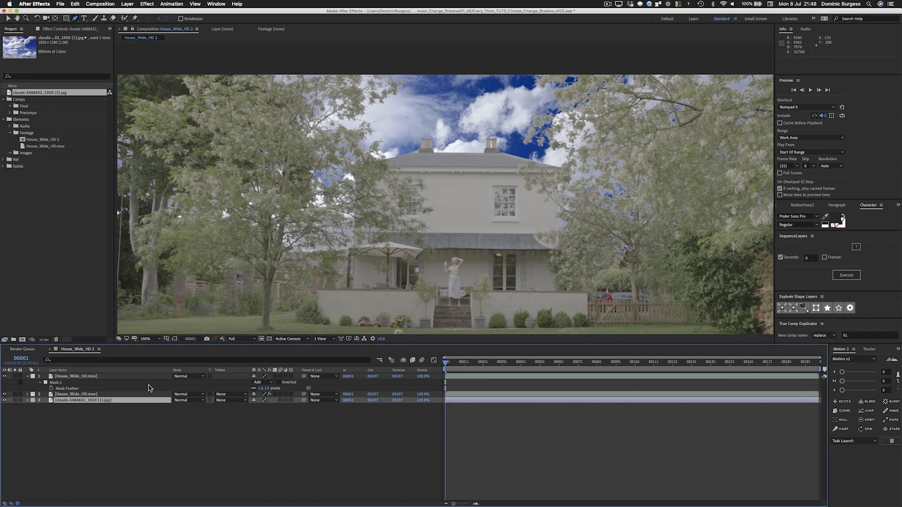
Place the imported clouds JPG beneath the House_Wide_HD 2 layers as the replacement sky
text(hue)
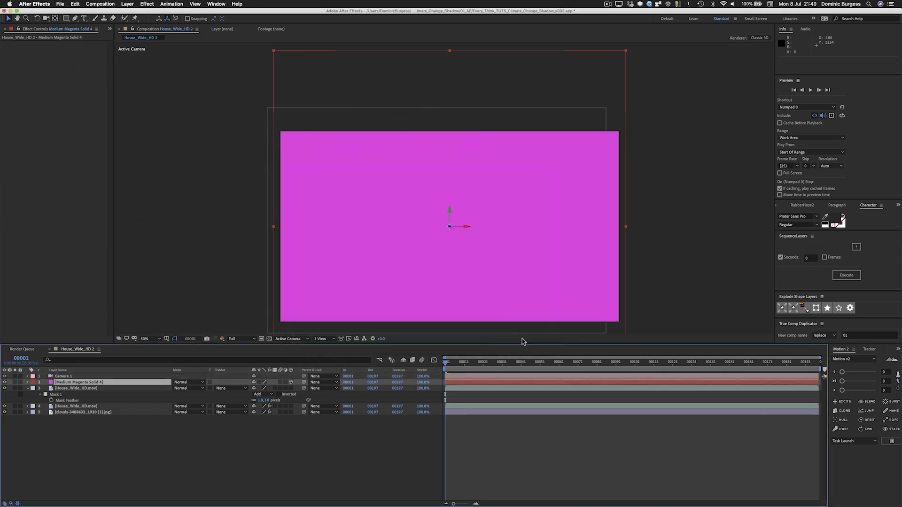
Position the camera and rotate the 3D magenta solid 90° on X to lie flat as the ground
click(27, 376)
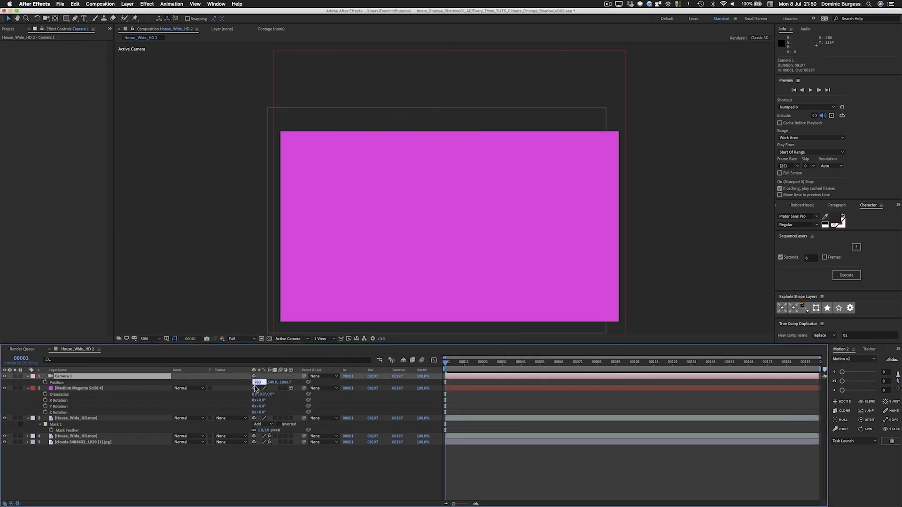
click(78, 388)
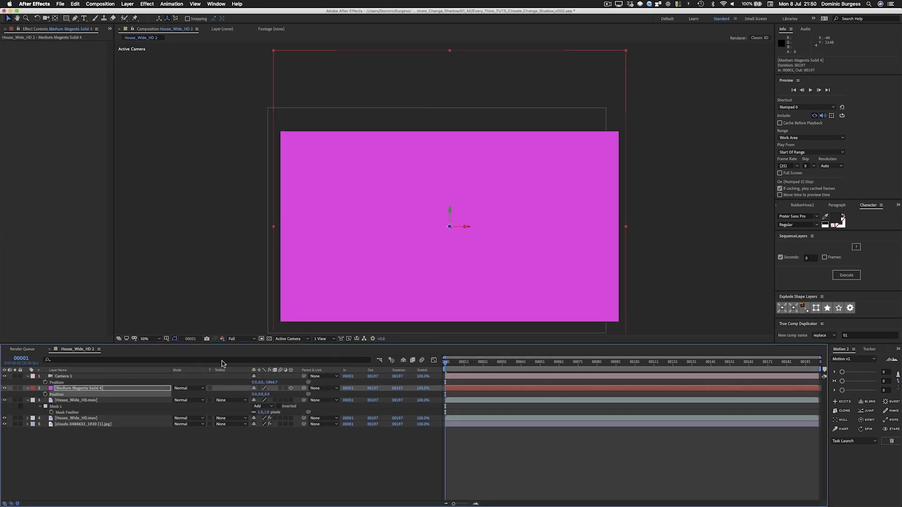
click(26, 388)
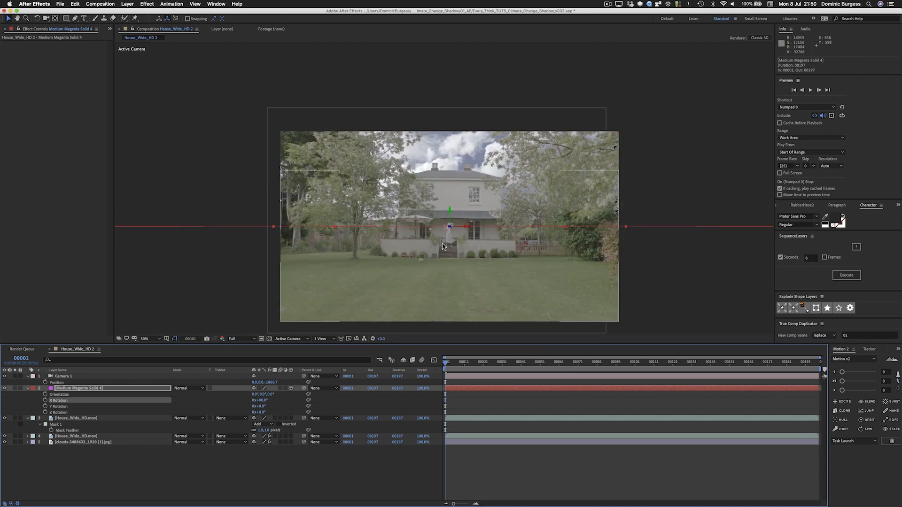
mouse_move(382, 302)
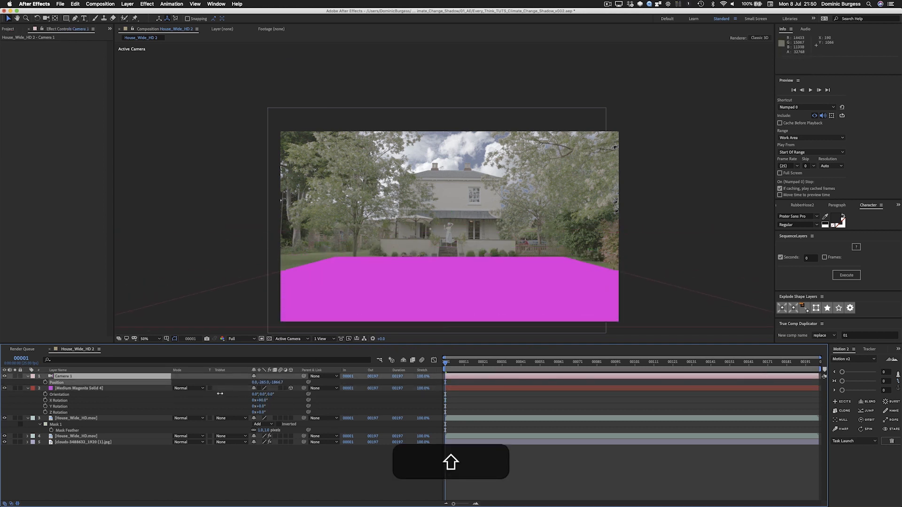
Duplicate the ground plane and stand the copy upright as a wall at the house front
key(cmd+d)
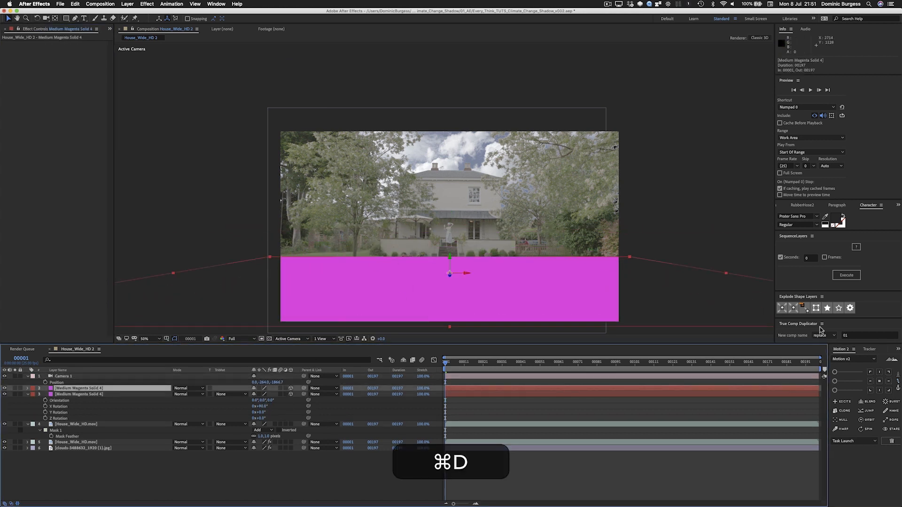
key(cmd+d)
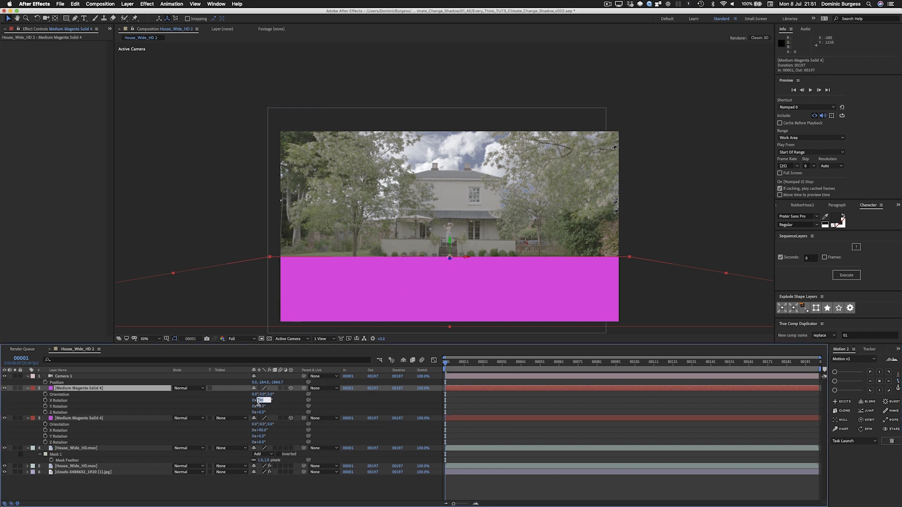
key(cmd+=)
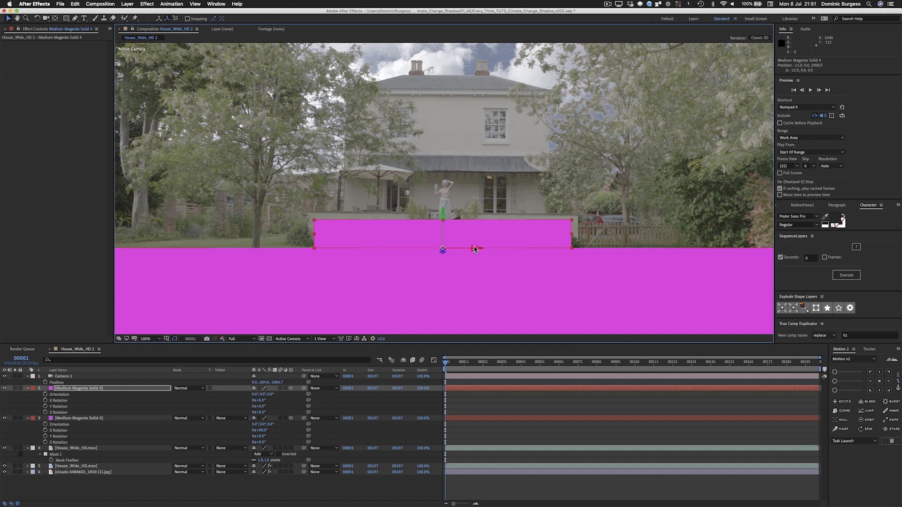
key(cmd+z)
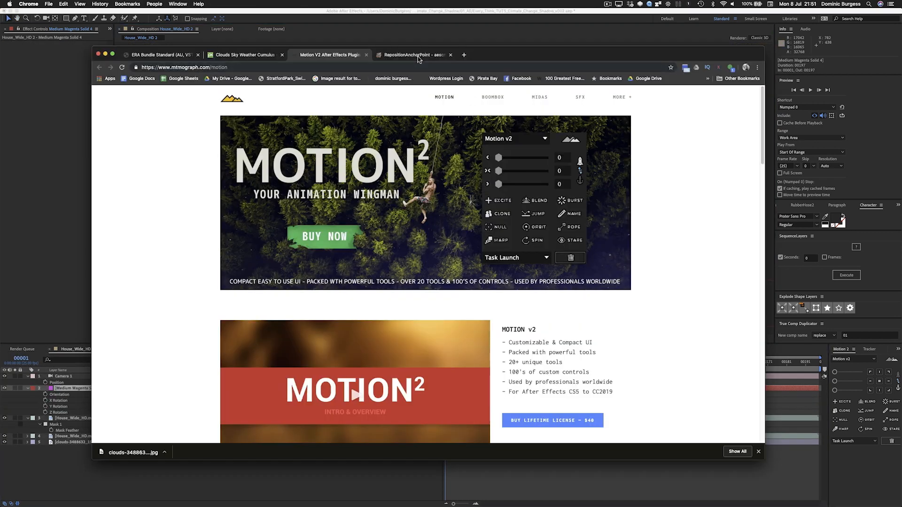
Switch Chrome to the RepositionAnchorPoint plugin page on aescripts
click(411, 55)
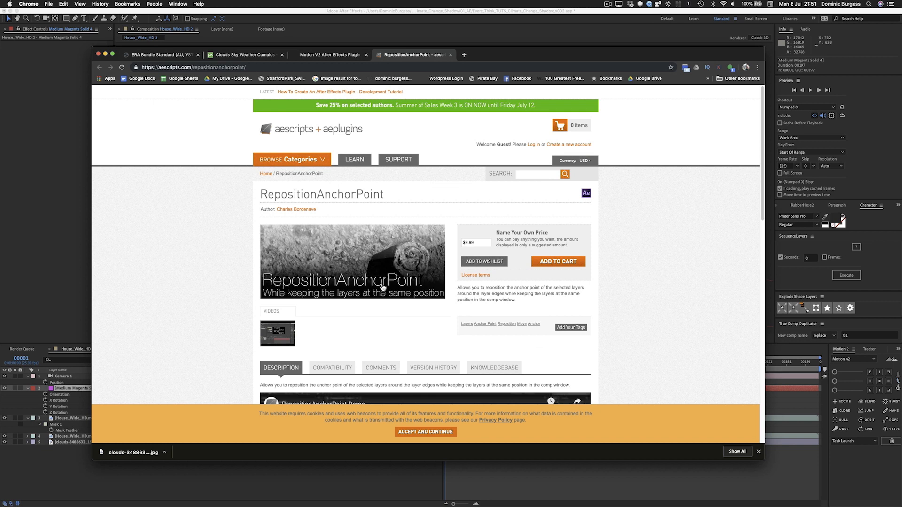
mouse_move(397, 258)
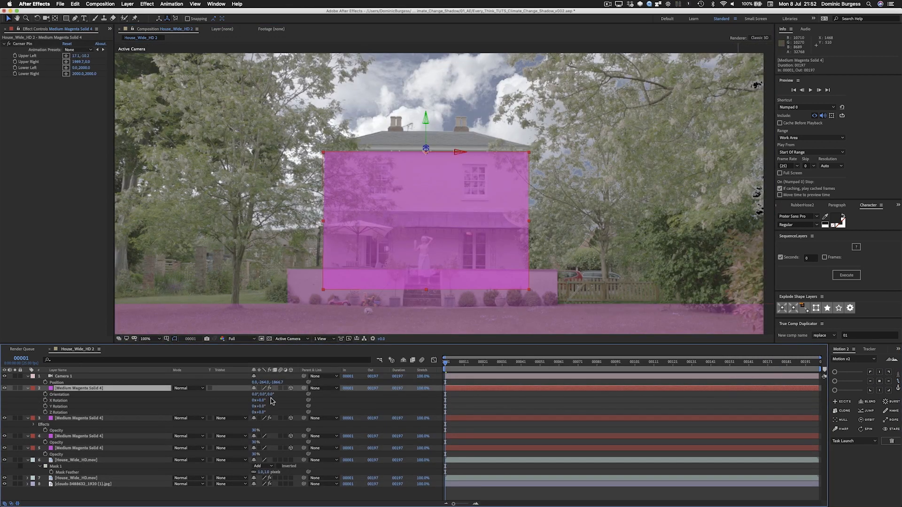
Pre-compose the 30% opacity magenta plane layers into a Shadow_Matte composition
key(Shift+Cmd)
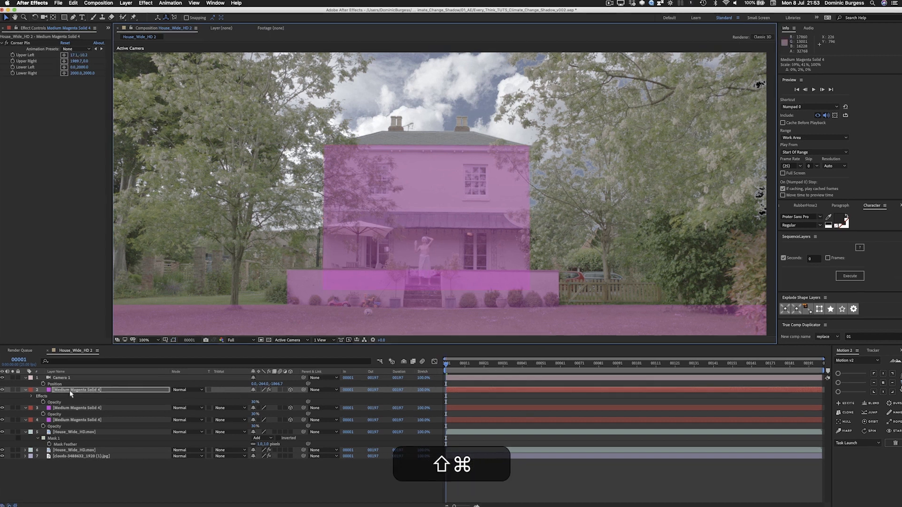
key(`)
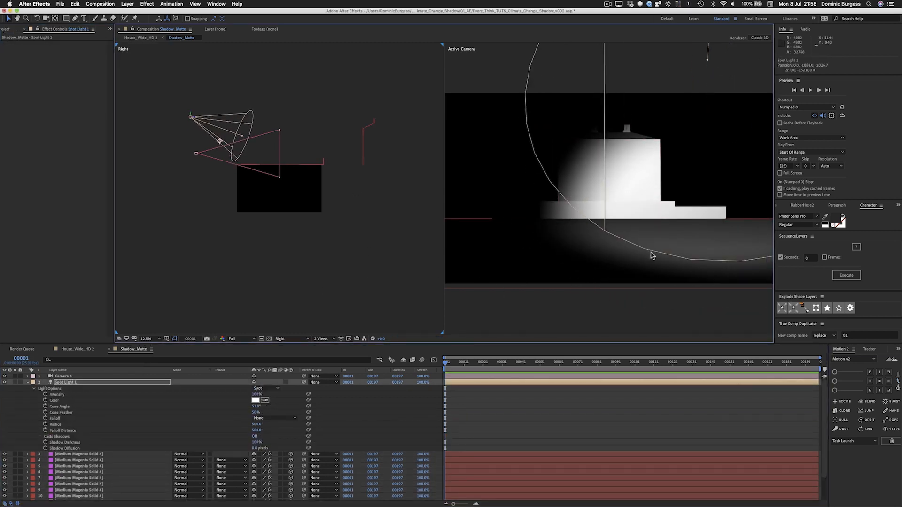
Reposition the spot light over the house planes and keyframe its orientation, undoing bad tweaks
drag(219, 142, 194, 118)
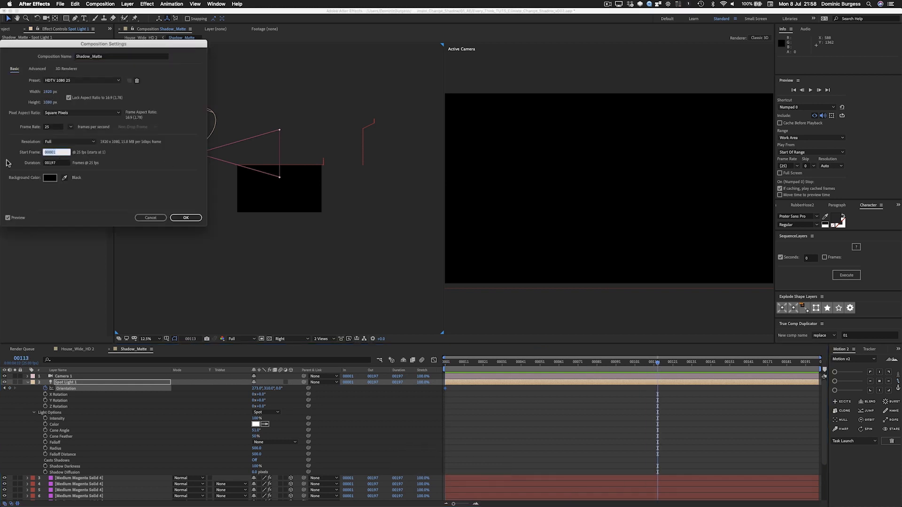
click(185, 217)
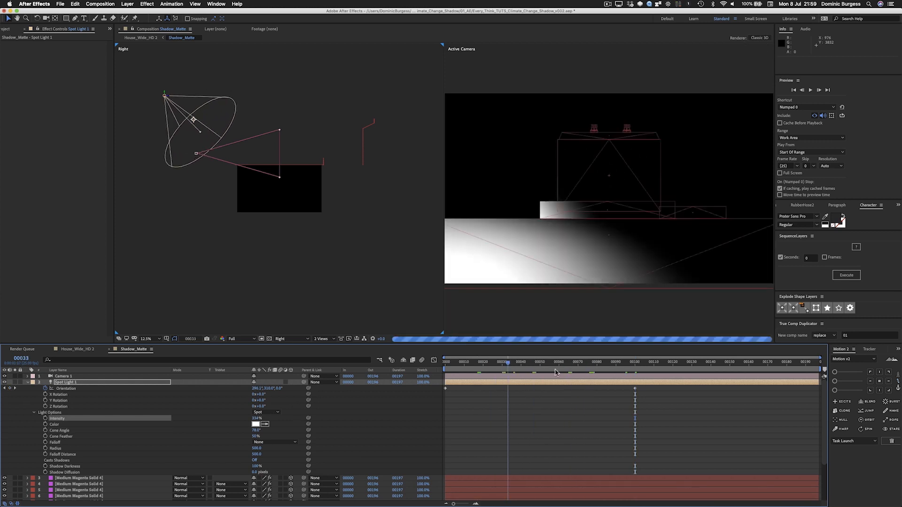
click(469, 361)
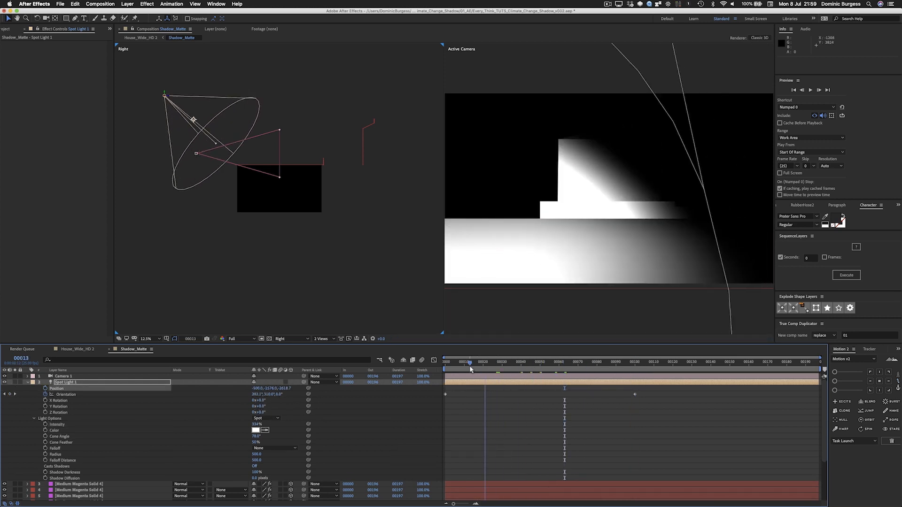
key(cmd+z)
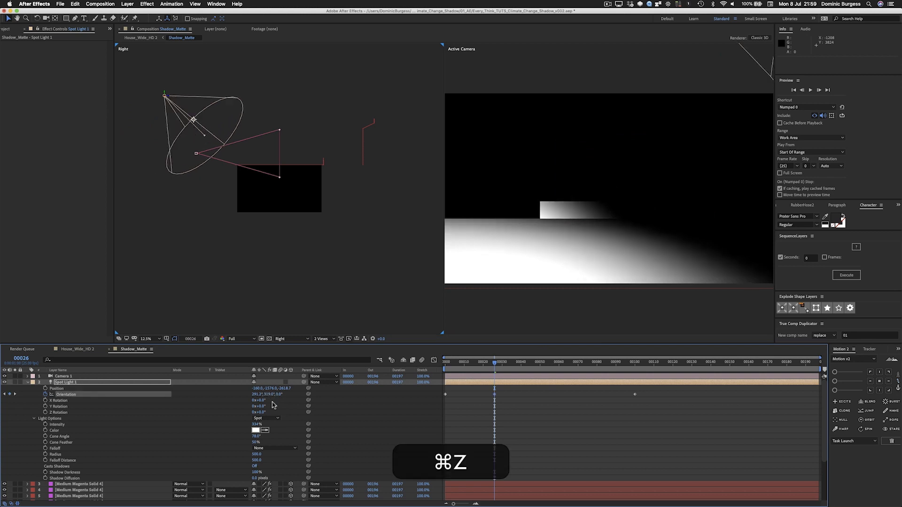
key(cmd+z)
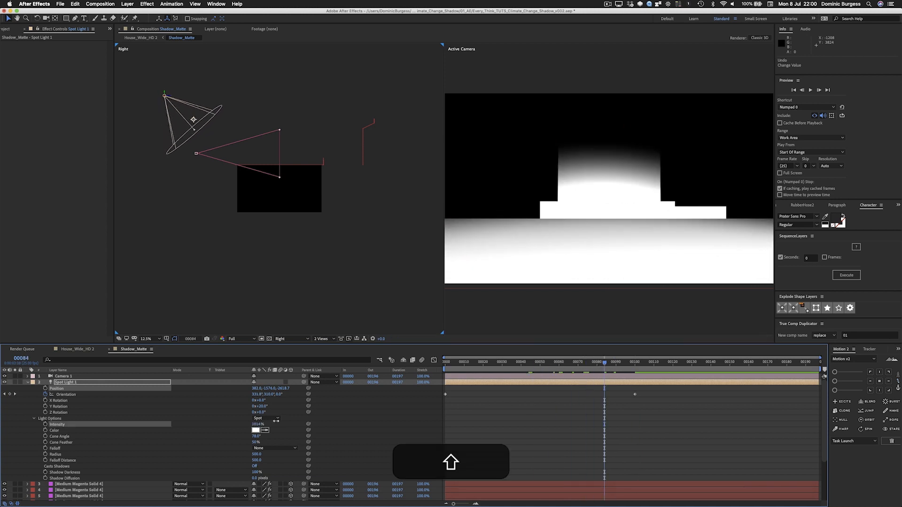
Scrub to earlier frames and frame 100 to check the light sweep, undoing unwanted angle changes
click(552, 361)
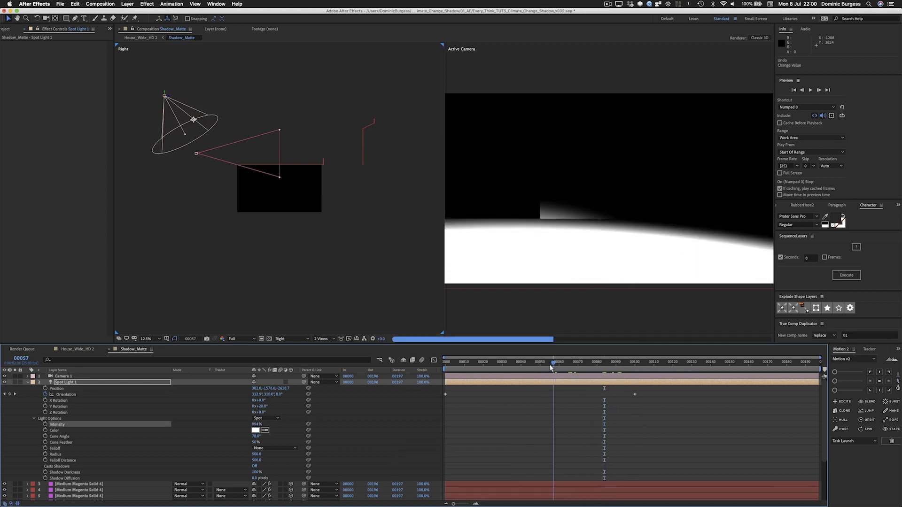
click(635, 361)
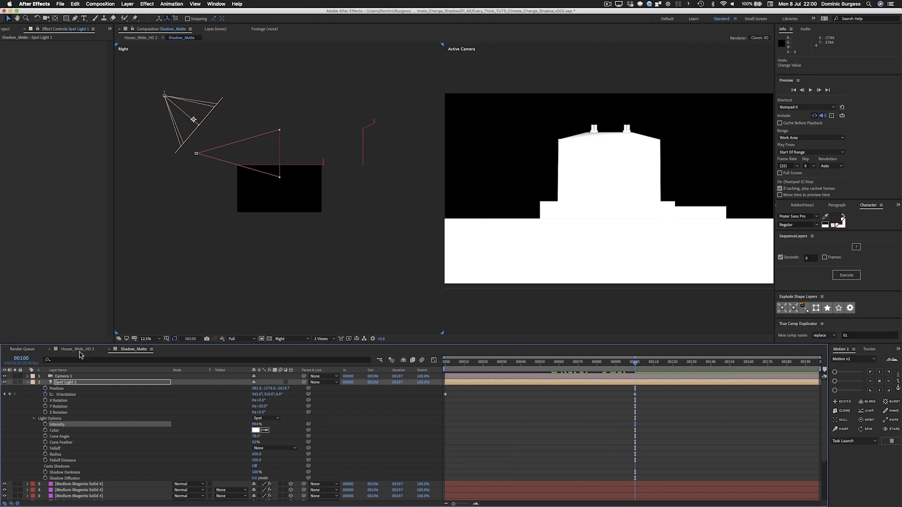
click(76, 349)
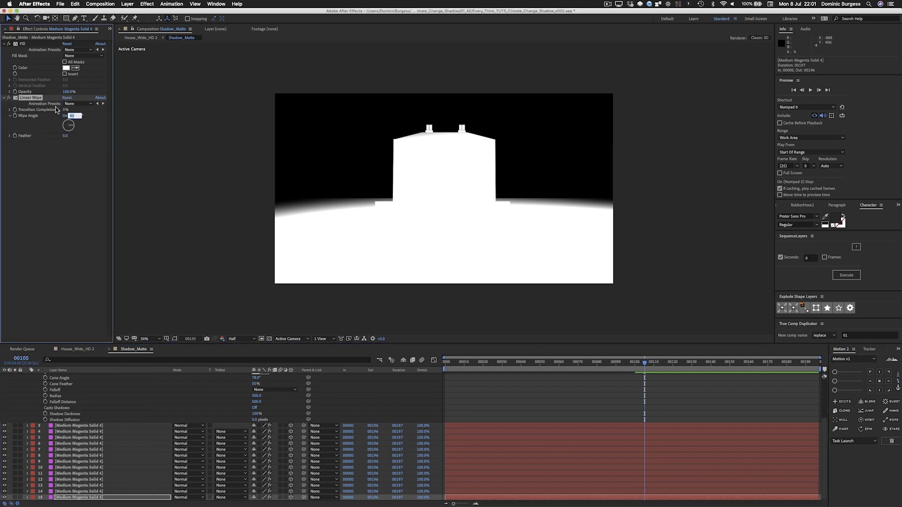
key(cmd+z)
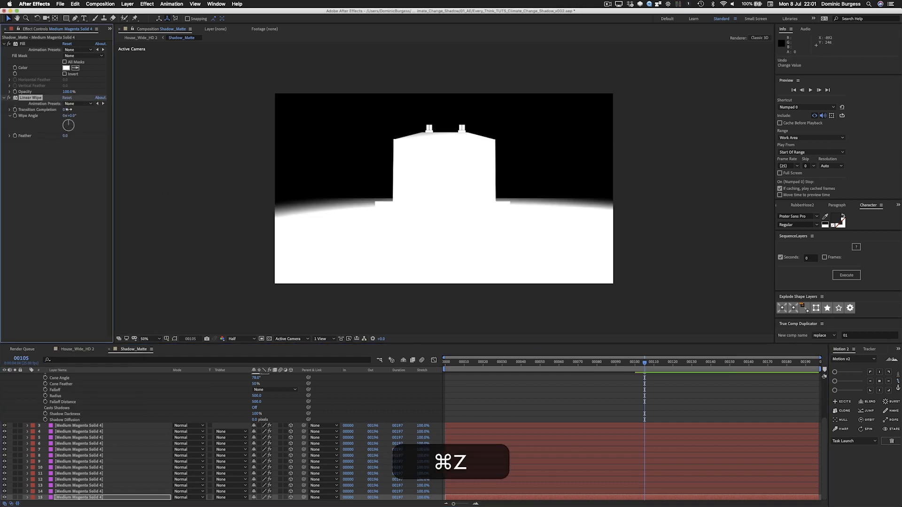
key(cmd+z)
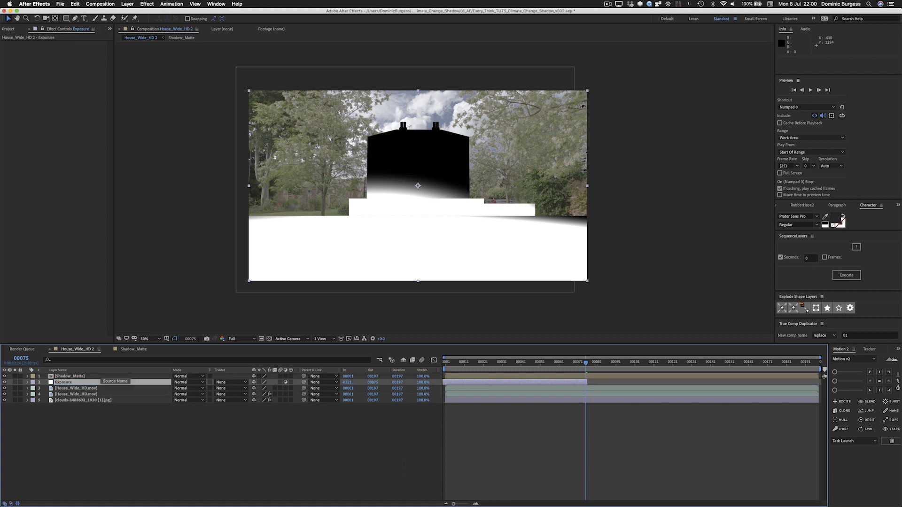
Set the adjustment layer's Exposure to -1.00 and luma-matte it with Shadow_Matte
click(63, 382)
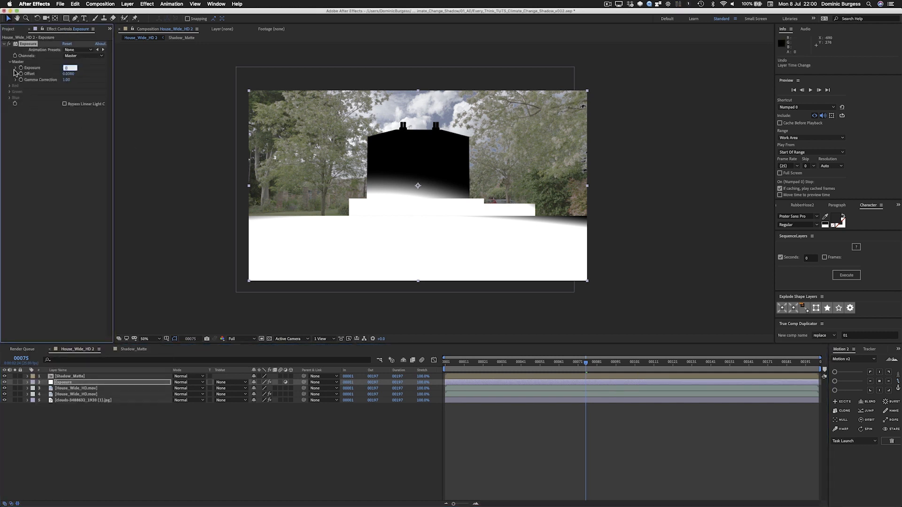
click(221, 382)
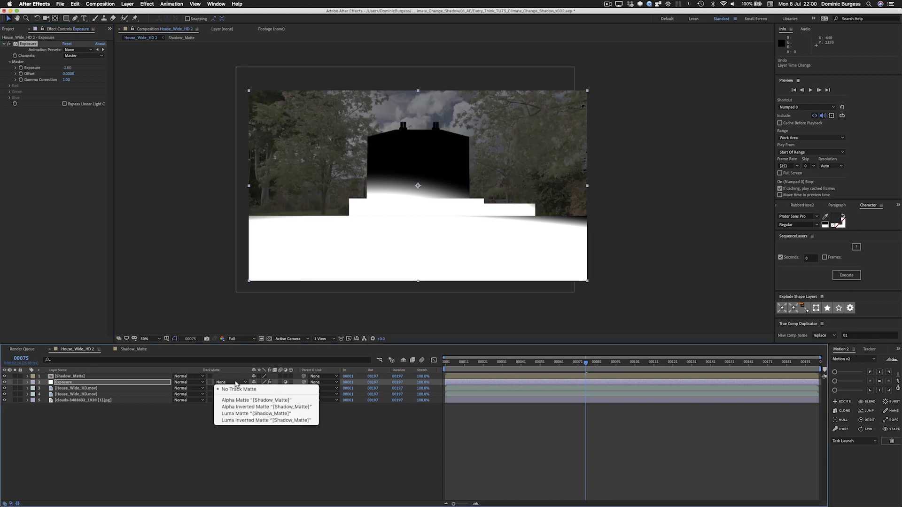
click(255, 414)
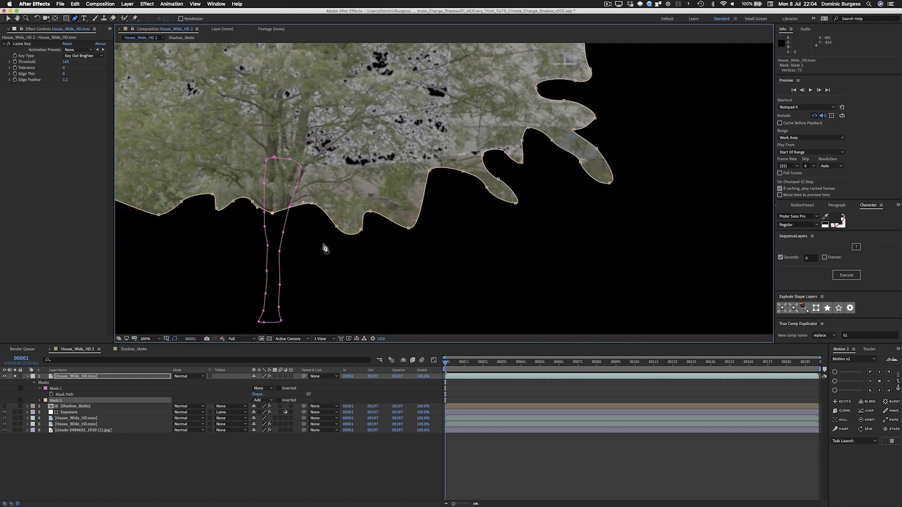
Refine the feathered tree-trunk mask on the darkened duplicate and preview the shadow around frame 40
click(539, 361)
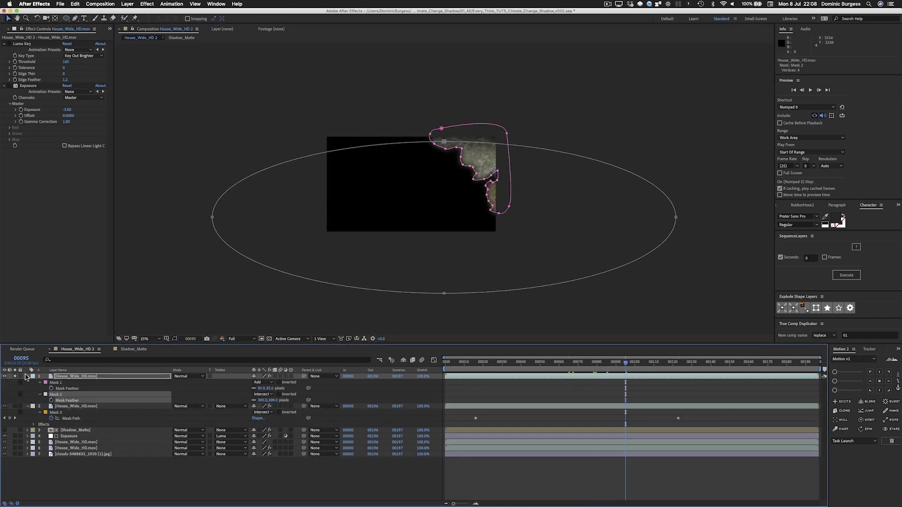
click(520, 362)
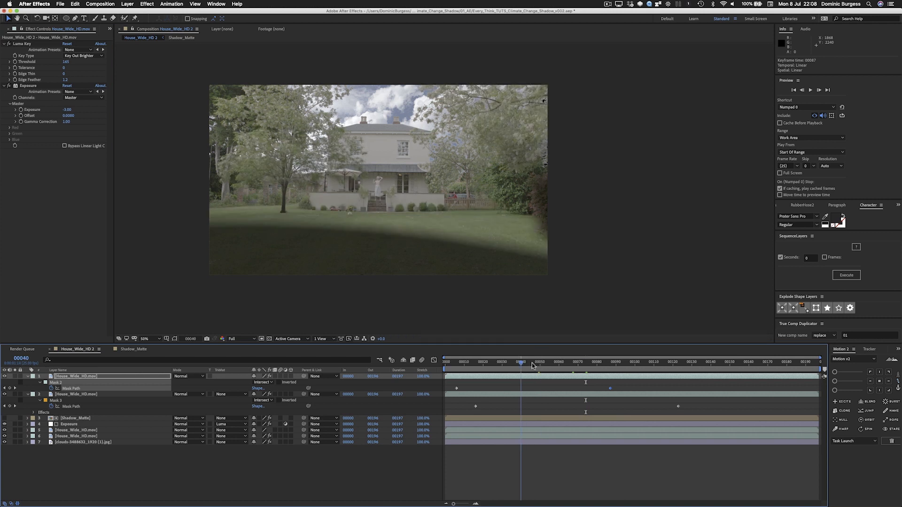
click(611, 362)
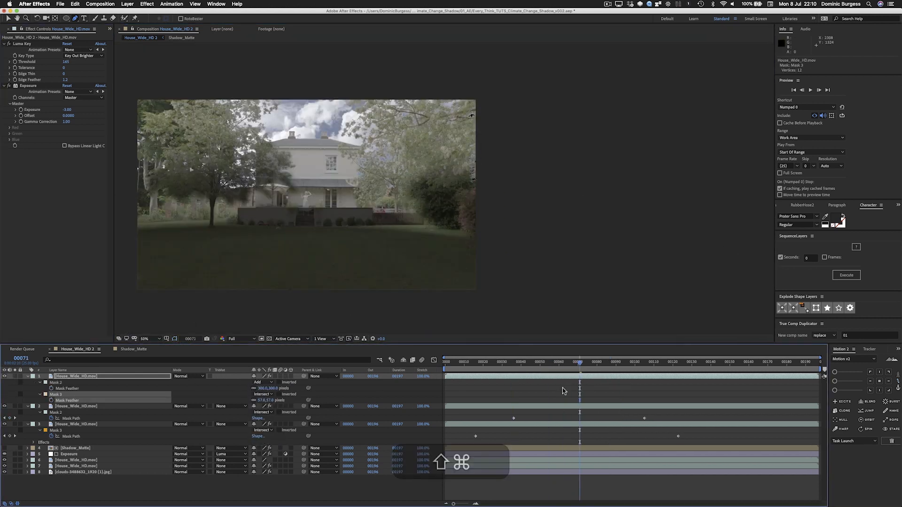
key(cmd+z)
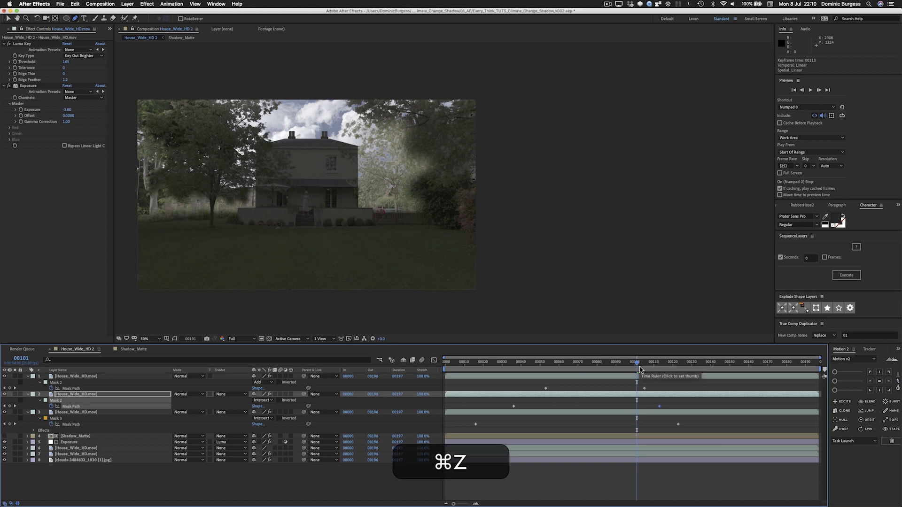
key(cmd+z)
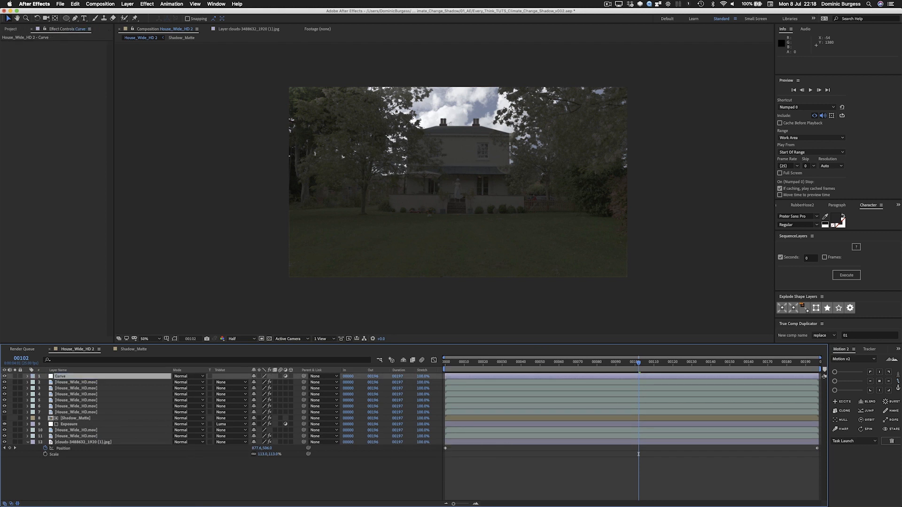
Add a Curves grade, nest the layers in a precomp and letterbox with a Grade layer
click(84, 442)
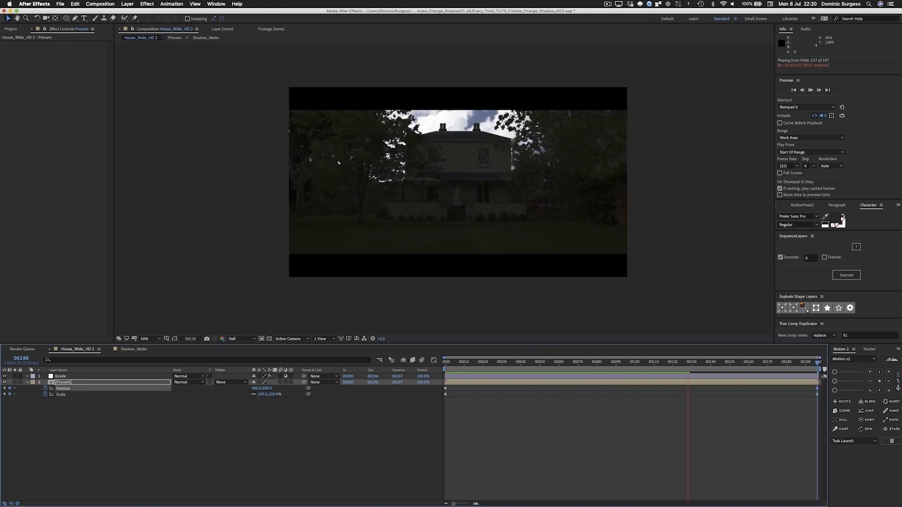
click(232, 338)
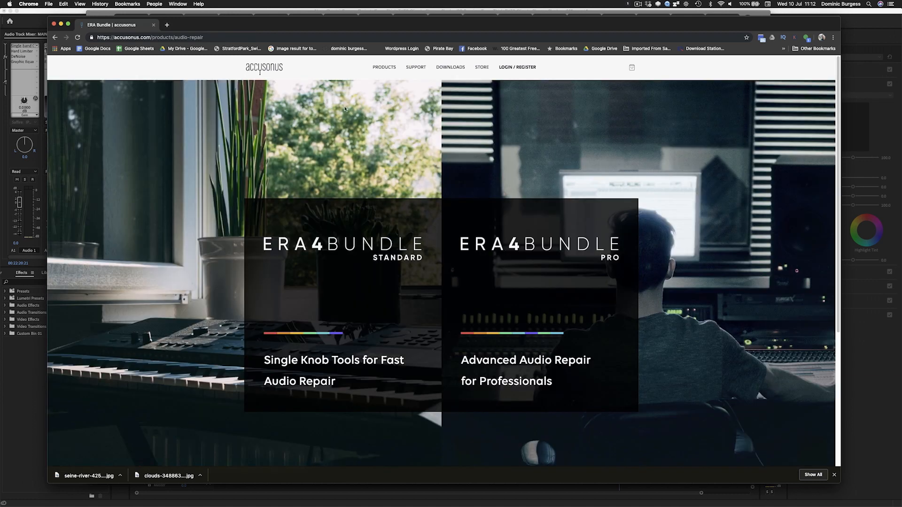
mouse_move(342, 247)
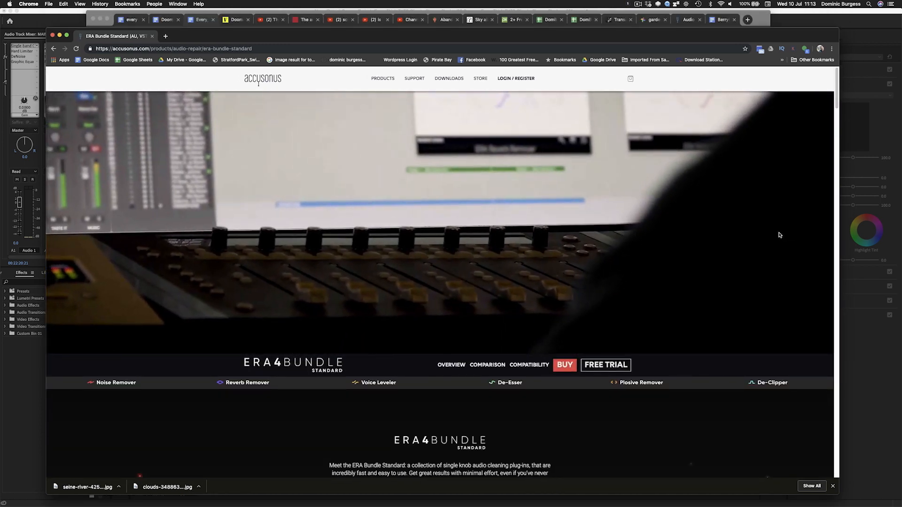
Scroll the ERA4 Bundle Standard page down to the Noise Remover section
scroll(down, 3)
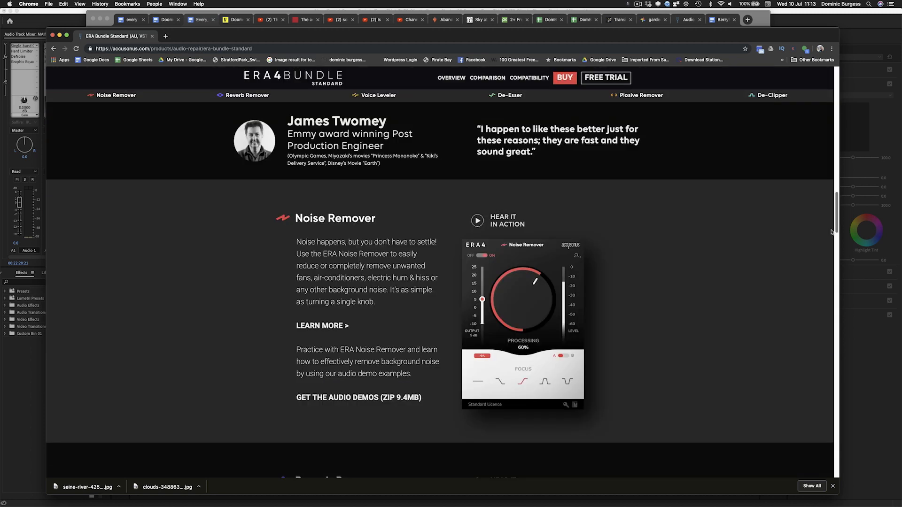